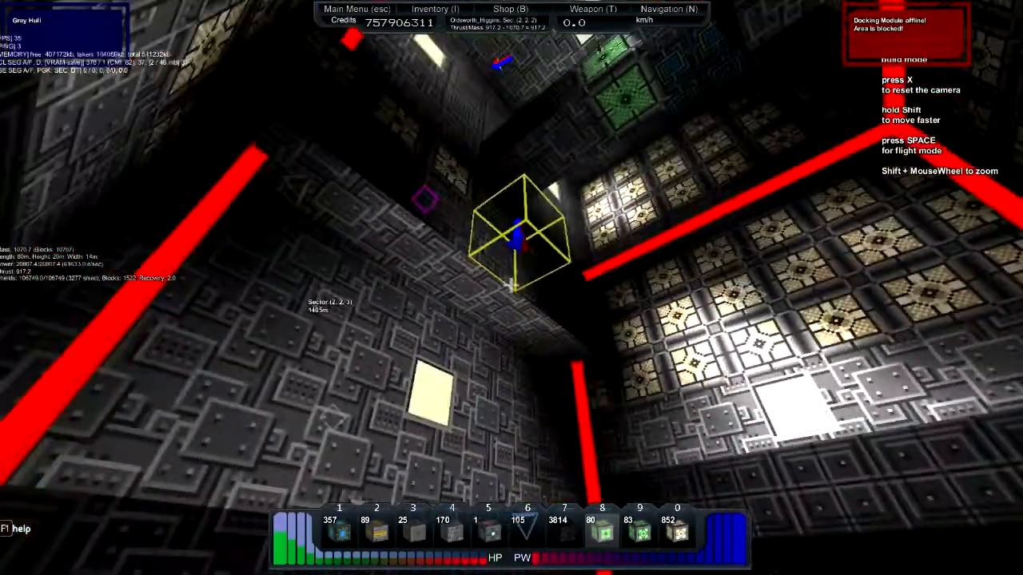
Leave build mode and walk on foot through the sphere's dark core interior
{"action": "key", "text": "space"}
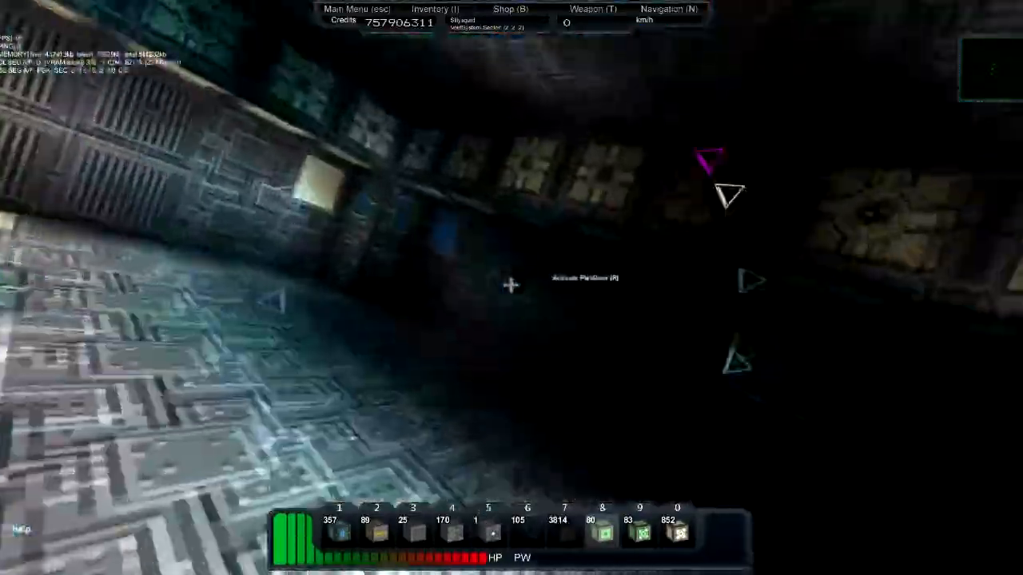
{"action": "mouse_move", "coordinate": [512, 288]}
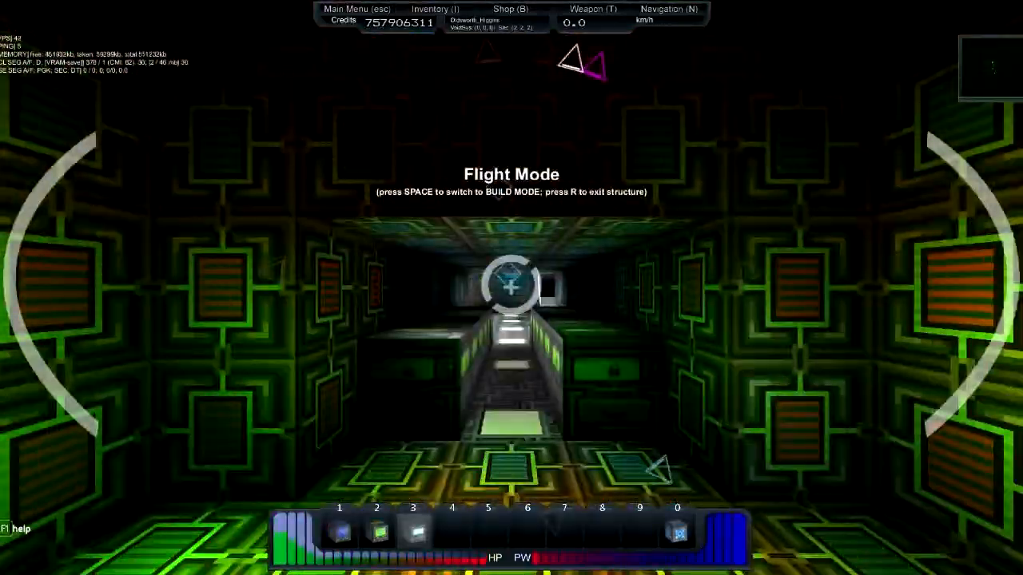
Switch from flying the sphere at its core to building over the docking module
{"action": "key", "text": "space"}
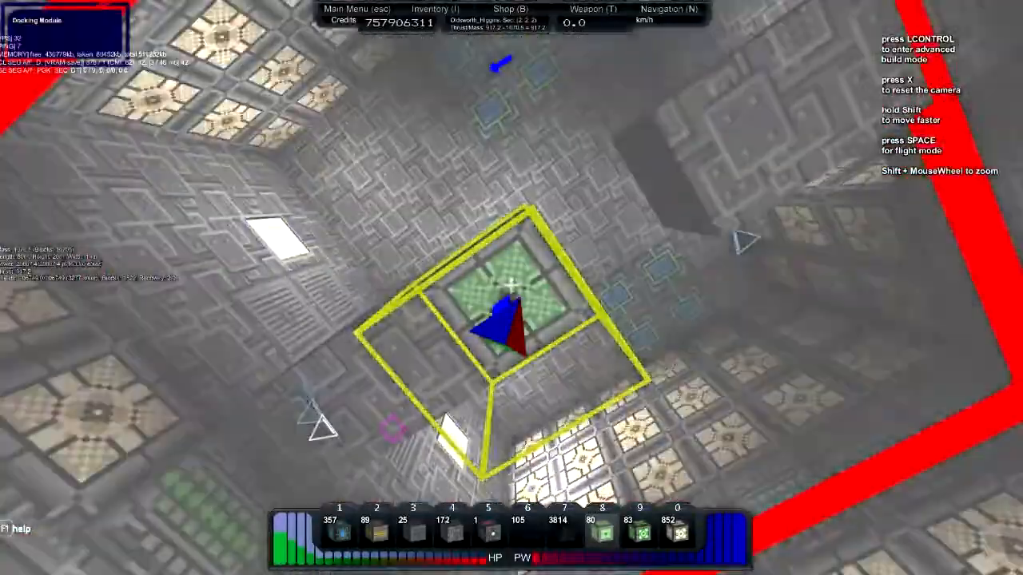
{"action": "mouse_move", "coordinate": [512, 288]}
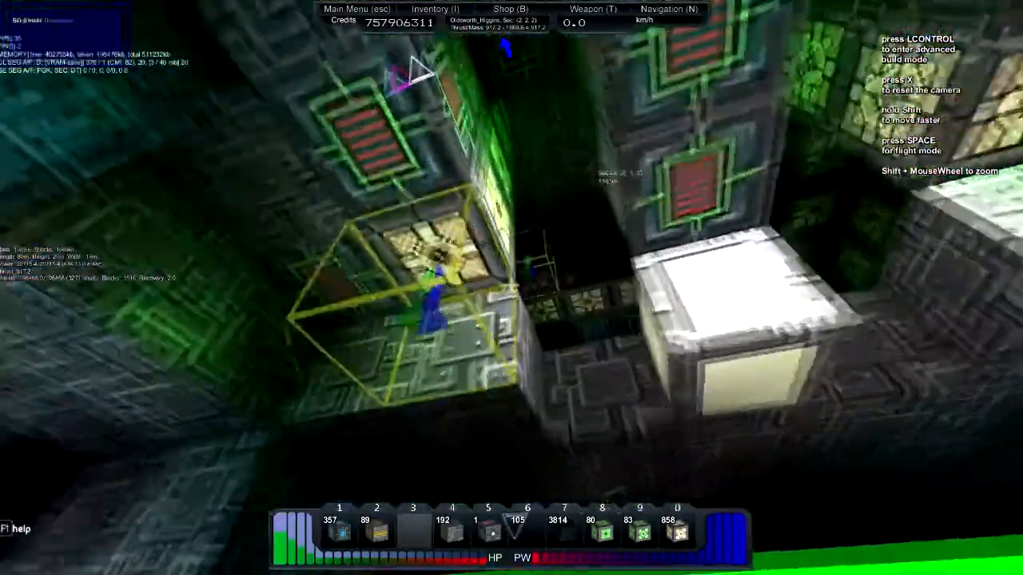
Bring up the Inventory (I) window showing the carried blocks, grey hull still selected
{"action": "key", "text": "i"}
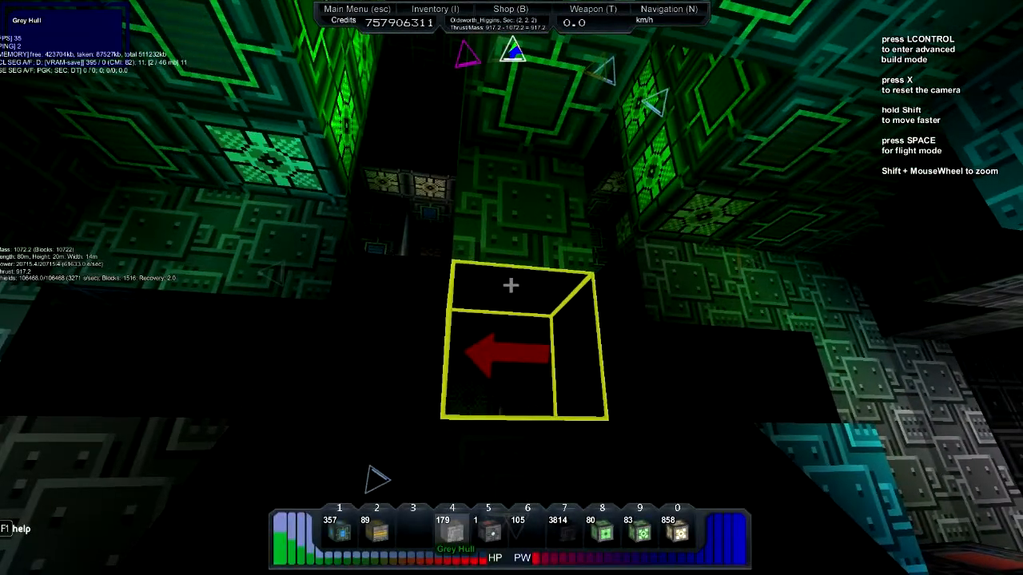
{"action": "left_click", "coordinate": [435, 9]}
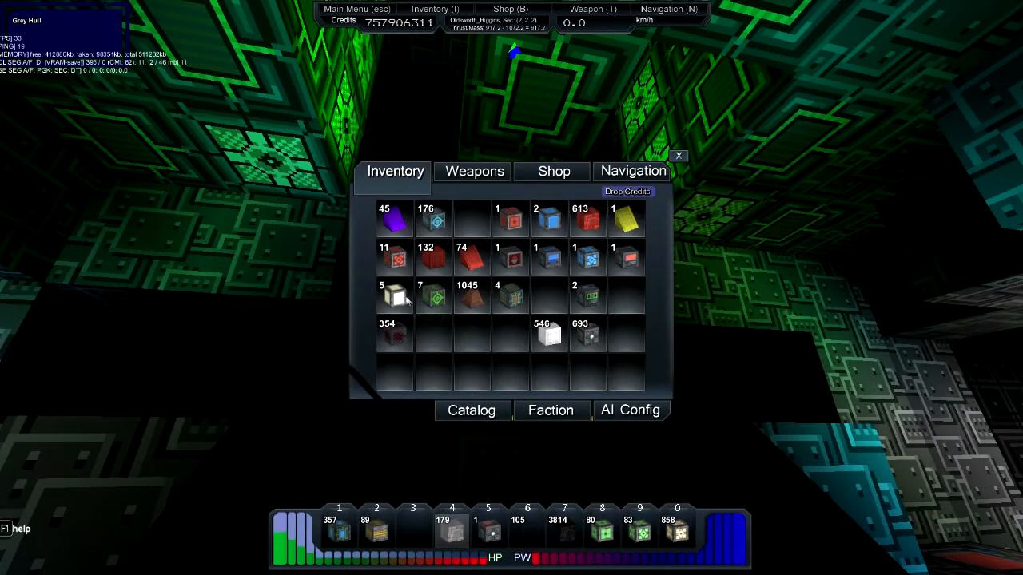